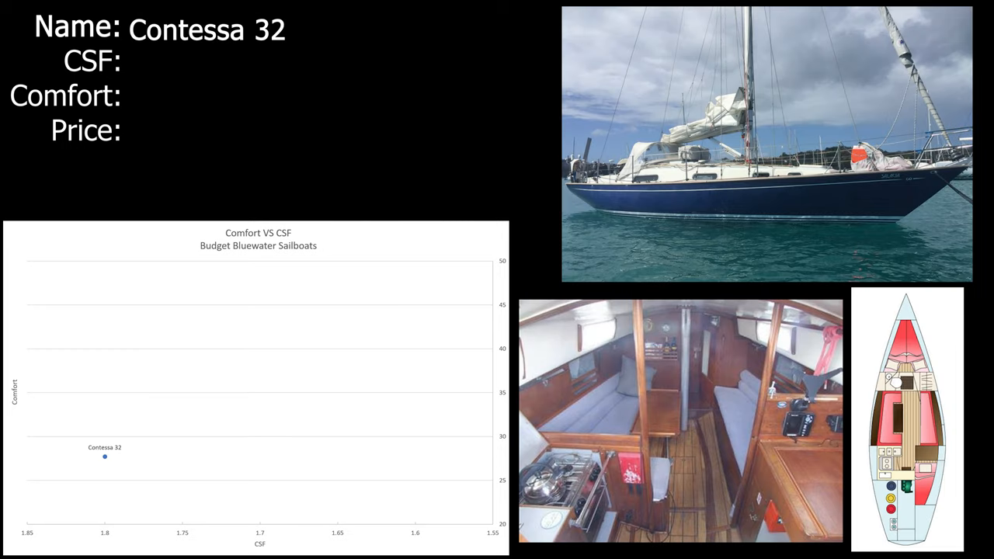
{"action": "type", "text": "1.8"}
{"action": "type", "text": "27.72"}
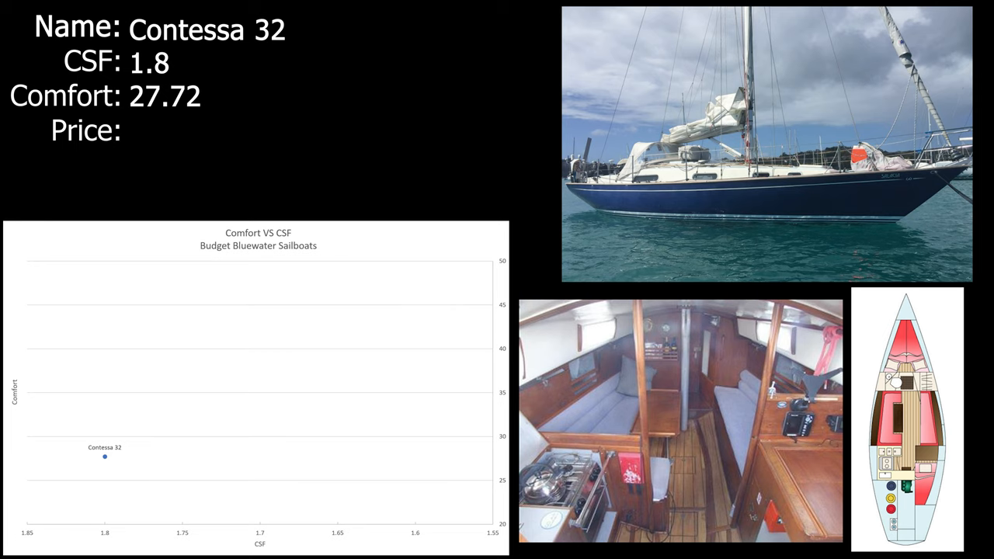
{"action": "type", "text": "$40k"}
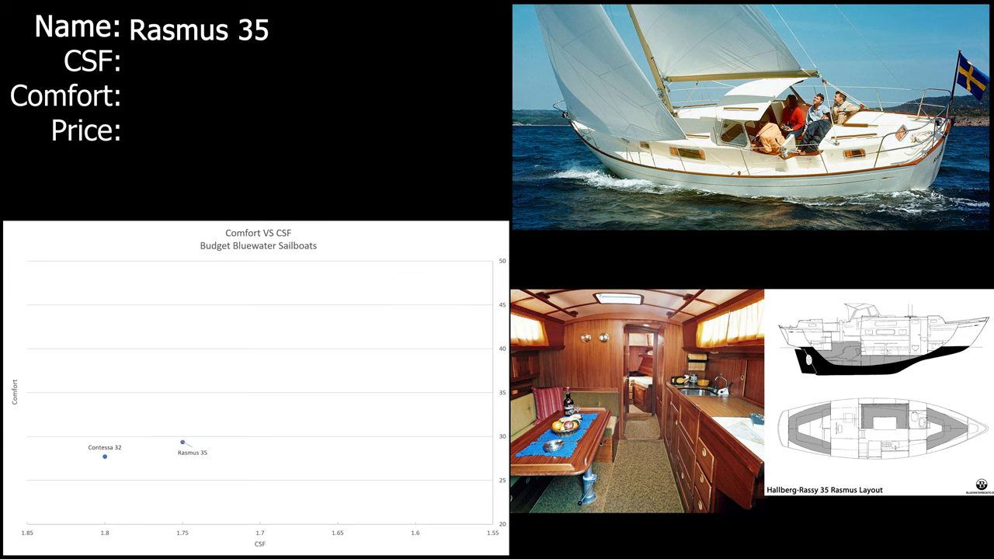
{"action": "type", "text": "1.75"}
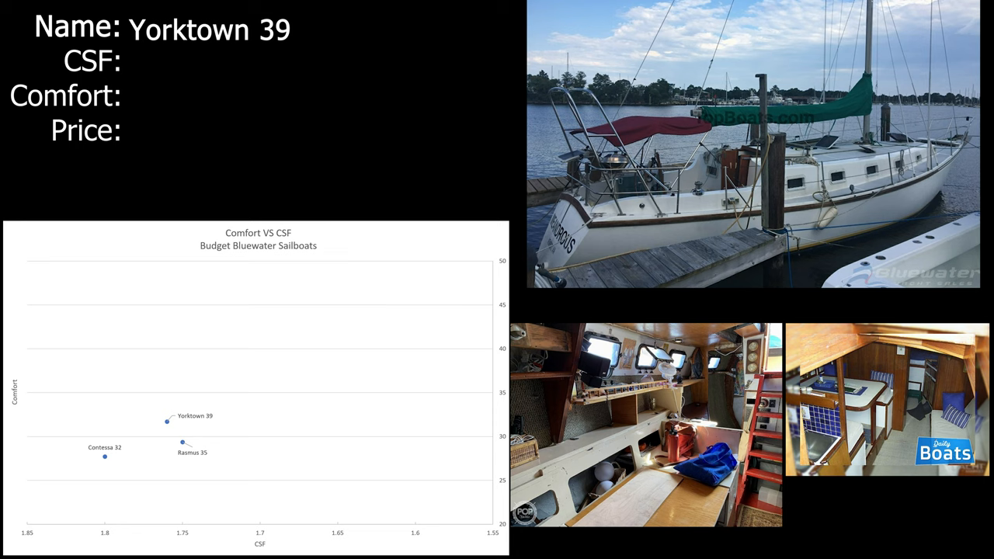
{"action": "type", "text": "1.76"}
{"action": "type", "text": "31.7"}
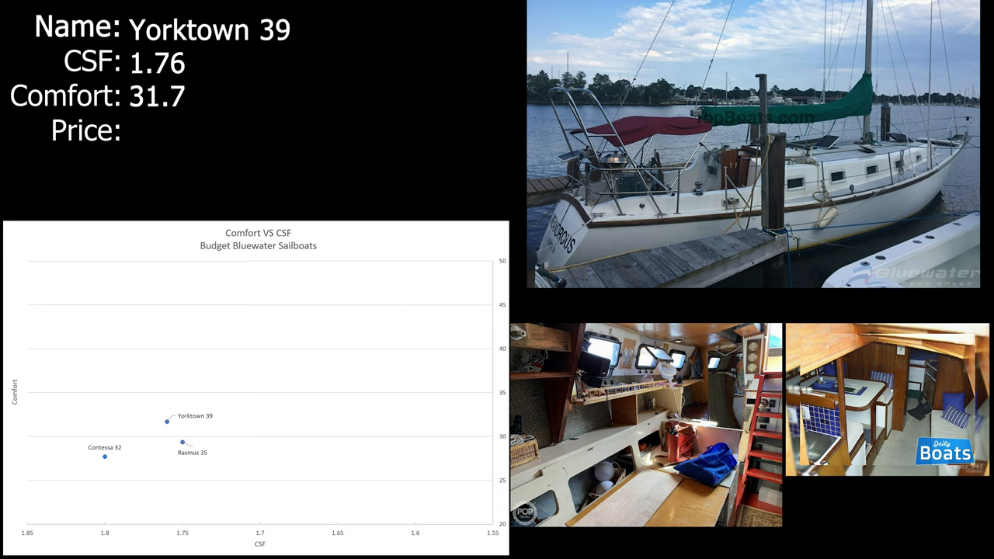
{"action": "type", "text": "$20k"}
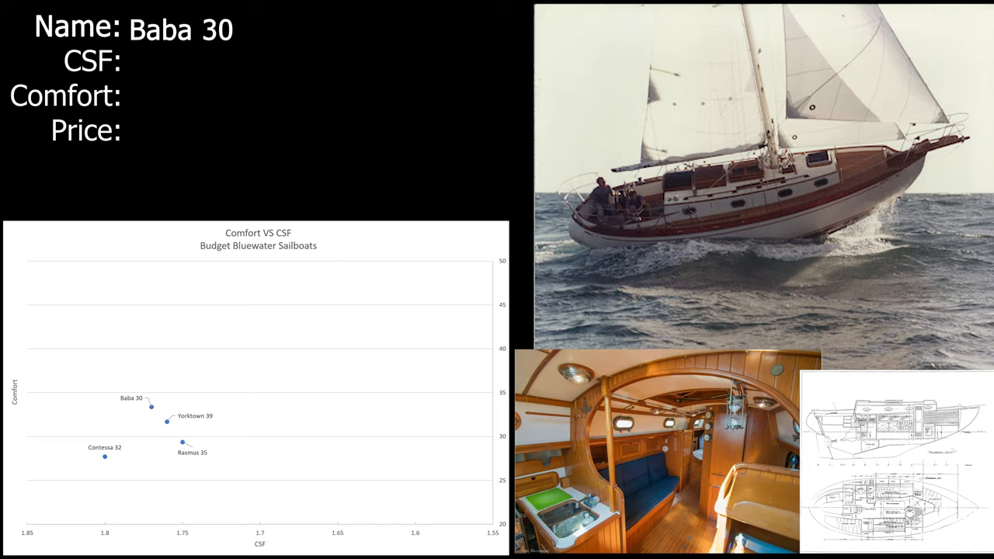
{"action": "type", "text": "1.77"}
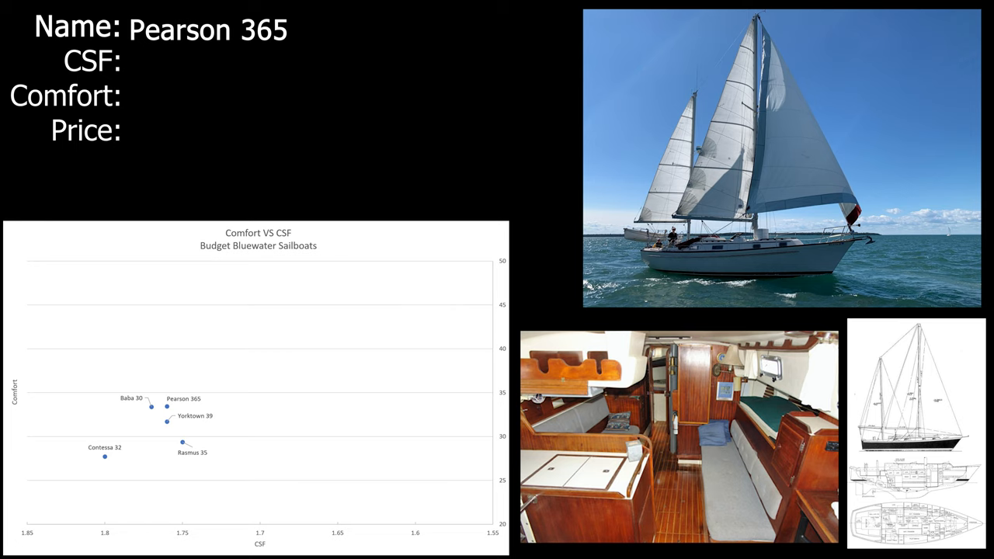
{"action": "type", "text": "1.76"}
{"action": "type", "text": "33.44"}
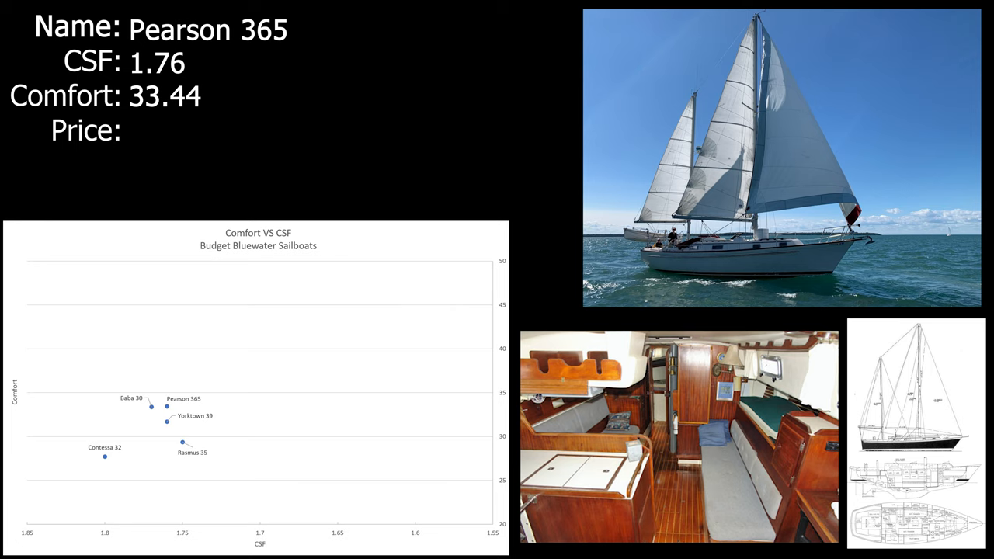
{"action": "type", "text": "$20k"}
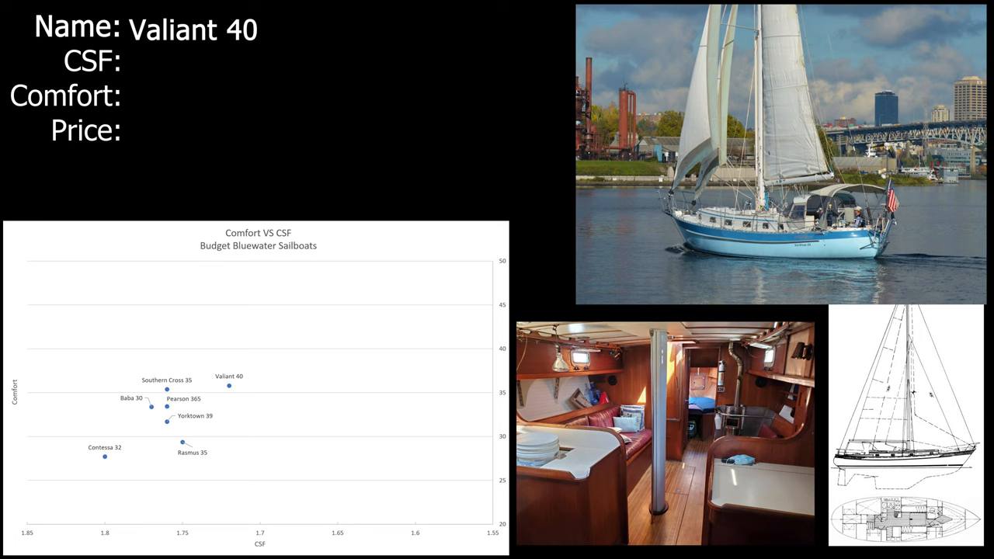
{"action": "type", "text": "$55k"}
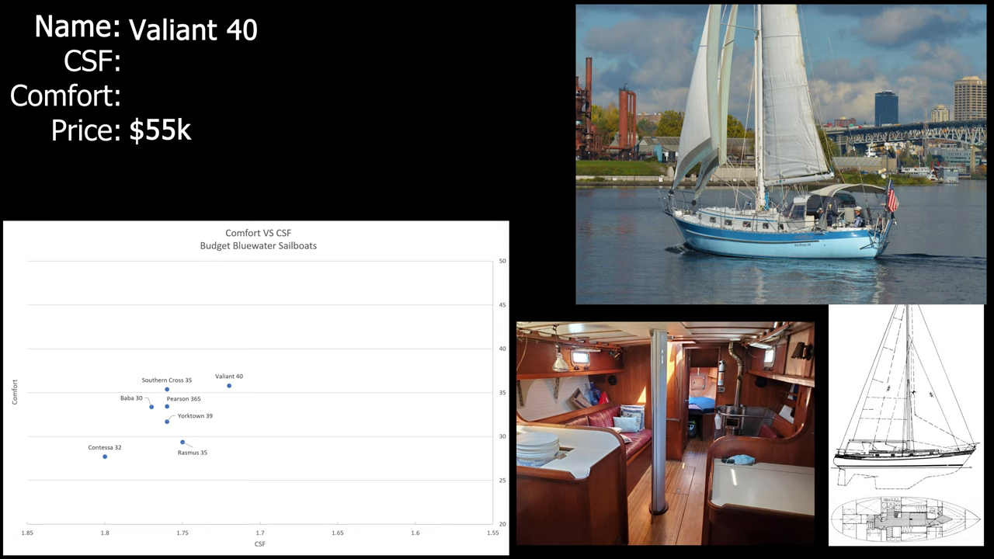
{"action": "type", "text": "1.72"}
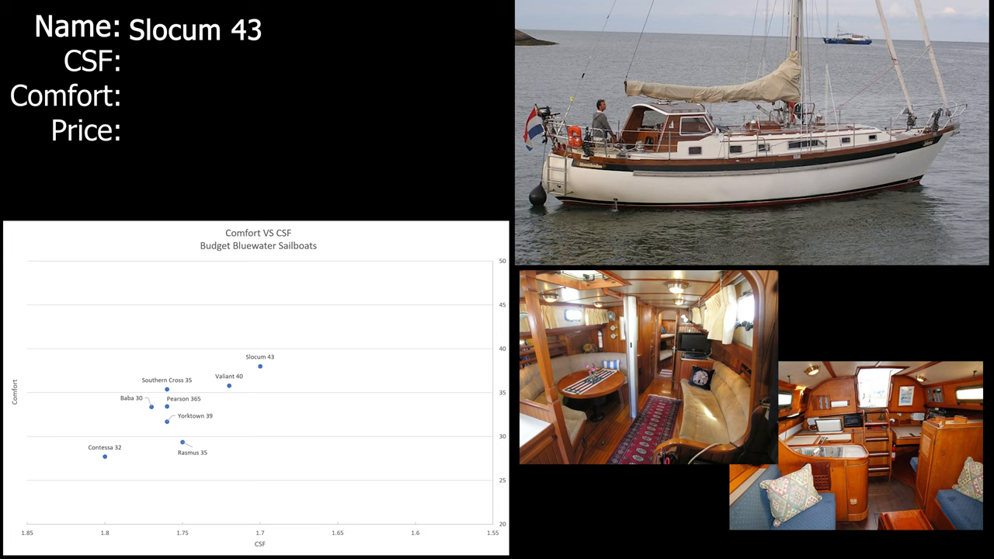
{"action": "type", "text": "$40k"}
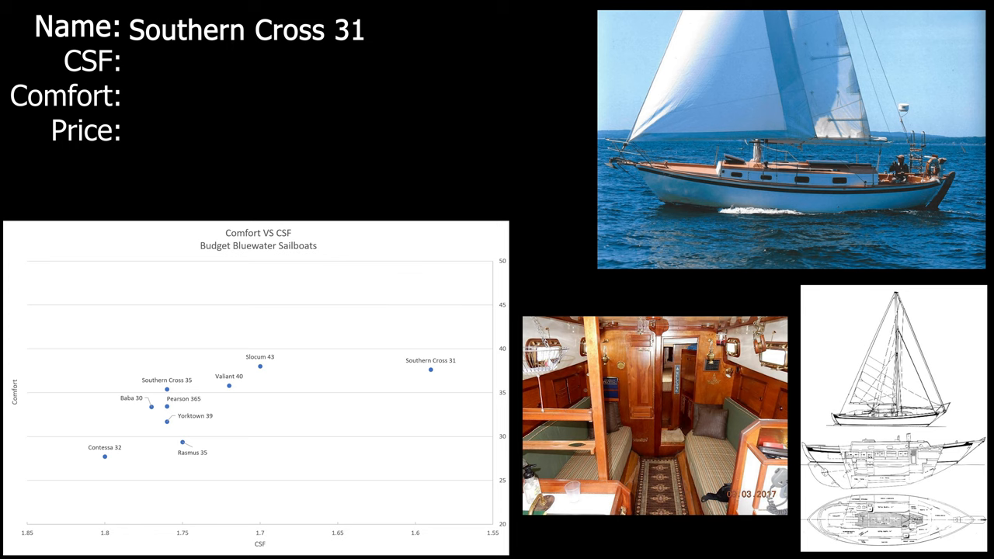
{"action": "type", "text": "1.59"}
{"action": "type", "text": "37.62"}
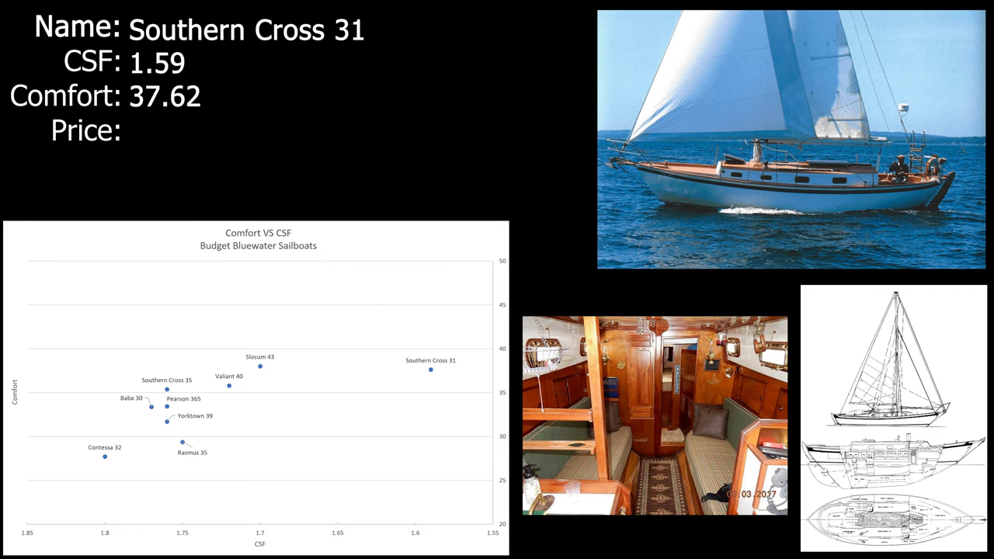
{"action": "type", "text": "$25k"}
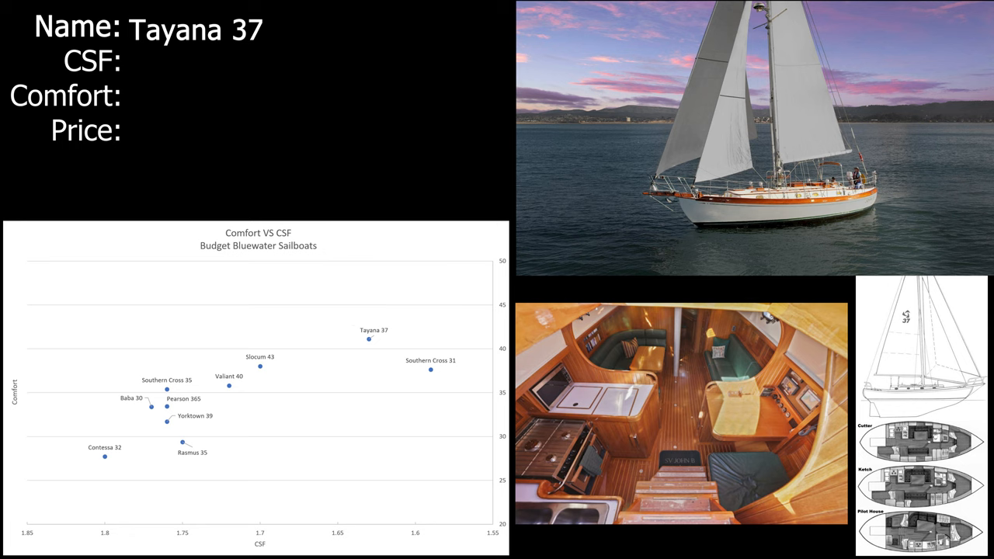
{"action": "type", "text": "1.63"}
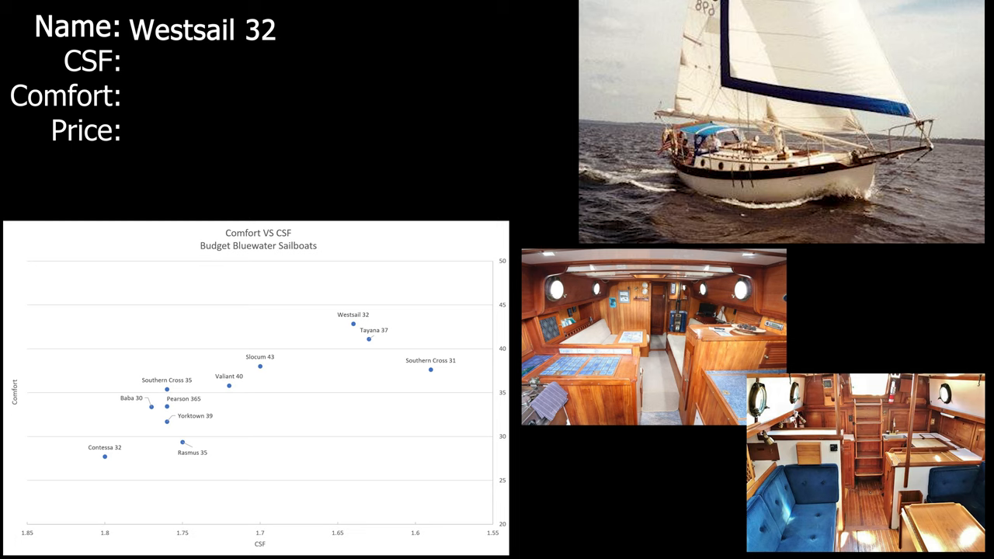
{"action": "type", "text": "1.64"}
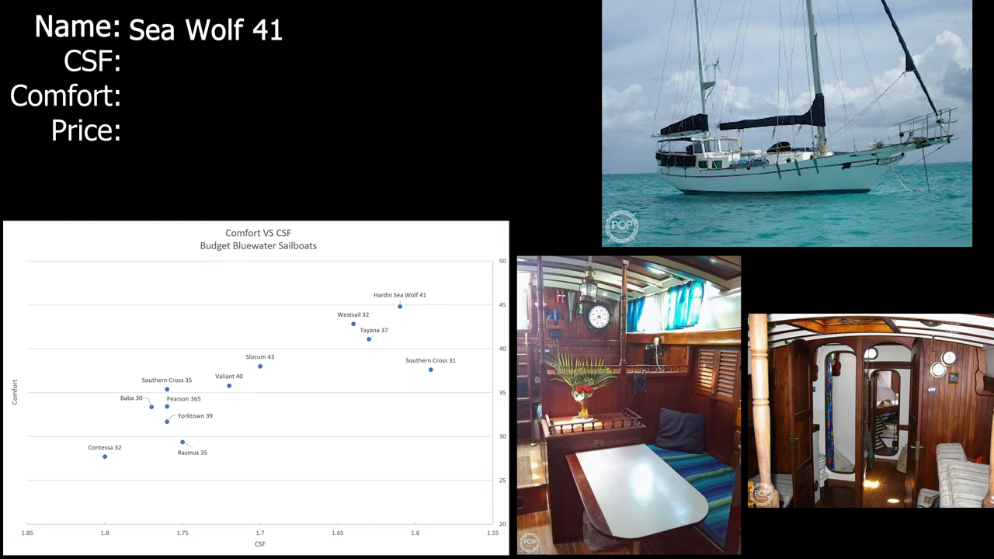
{"action": "type", "text": "1.61"}
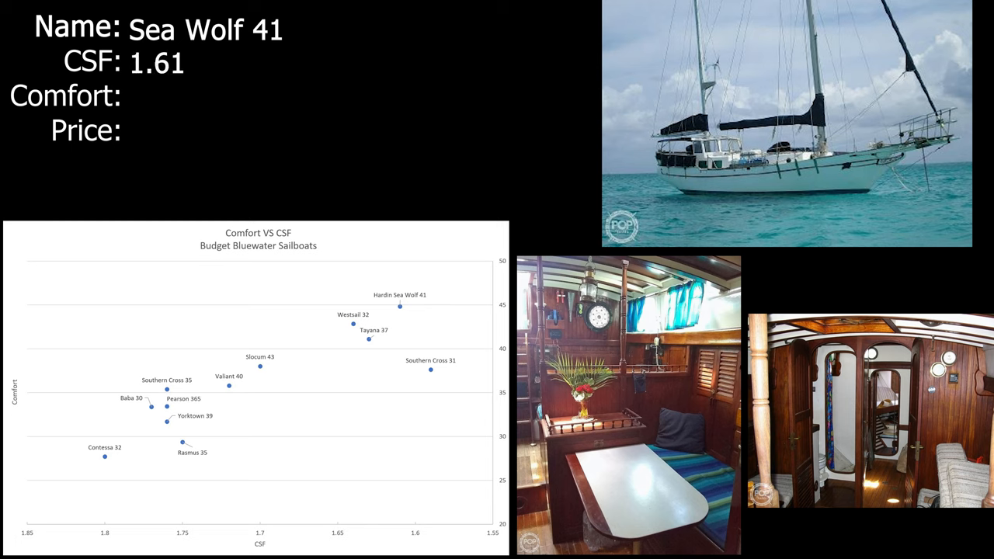
{"action": "type", "text": "44.81"}
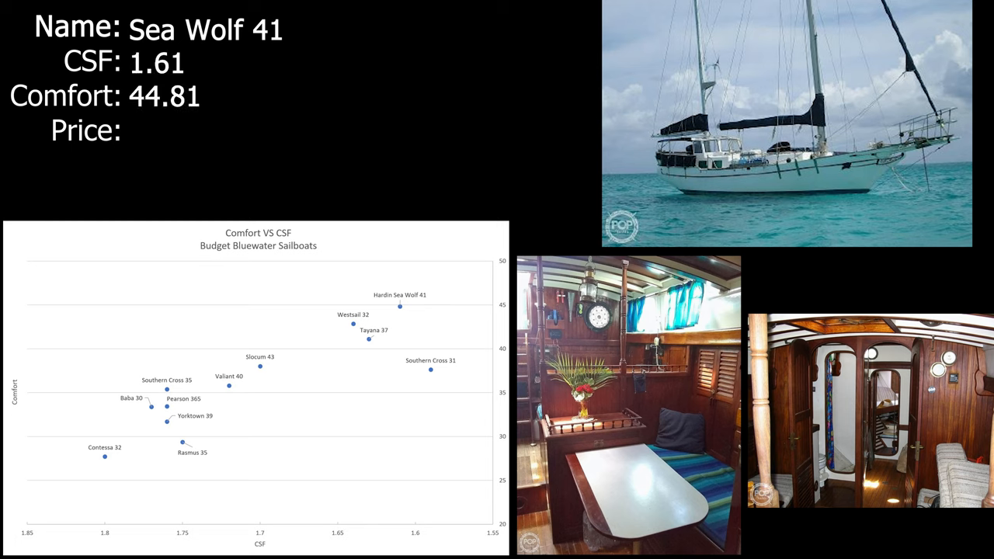
{"action": "type", "text": "$40k"}
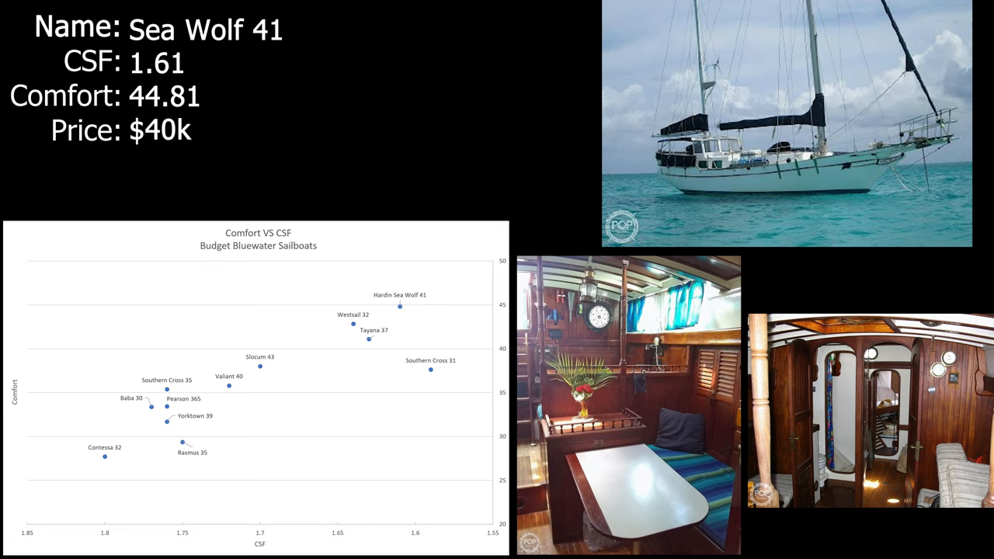